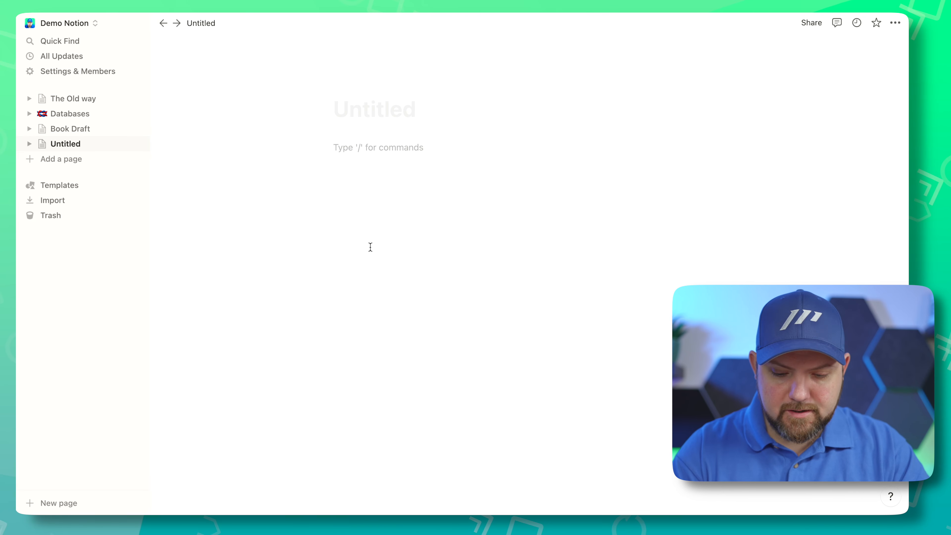
# Start a table block on the blank page via the /table command.
pyautogui.write('/tabl')
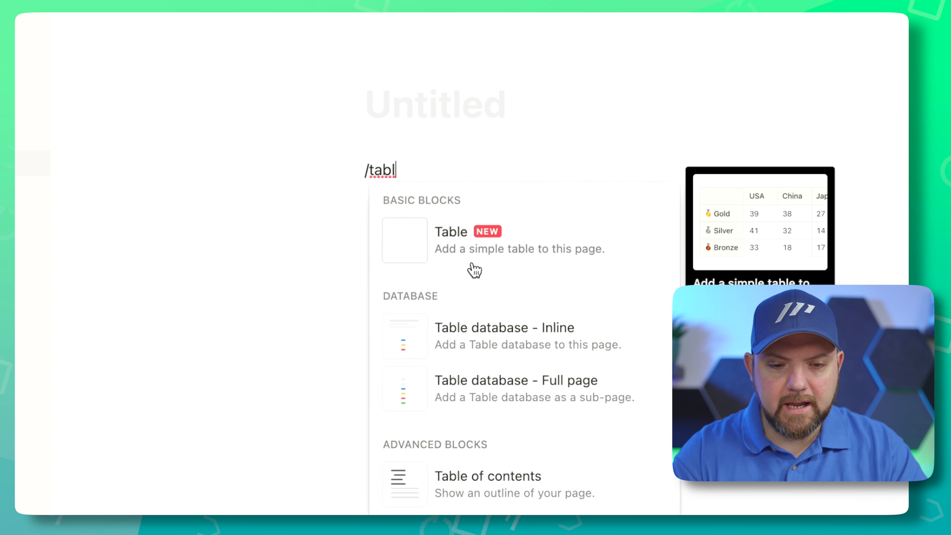
pyautogui.moveTo(489, 364)
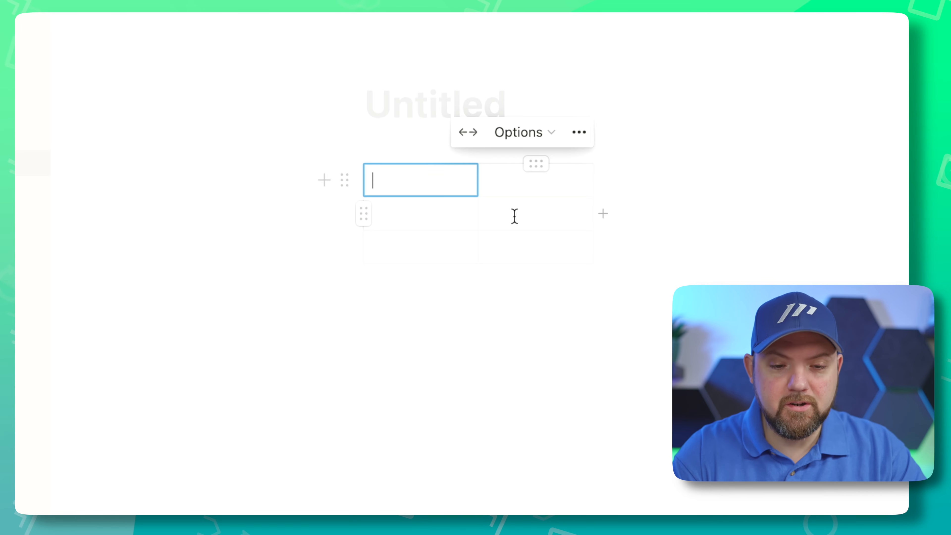
# Mention a person in the first cell and link the Databases page in the cell below.
pyautogui.write('@')
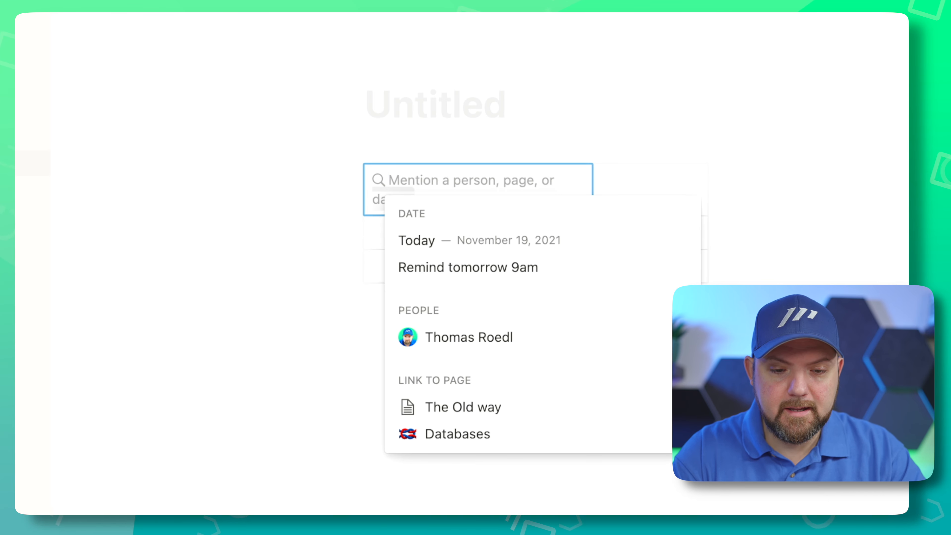
pyautogui.click(469, 338)
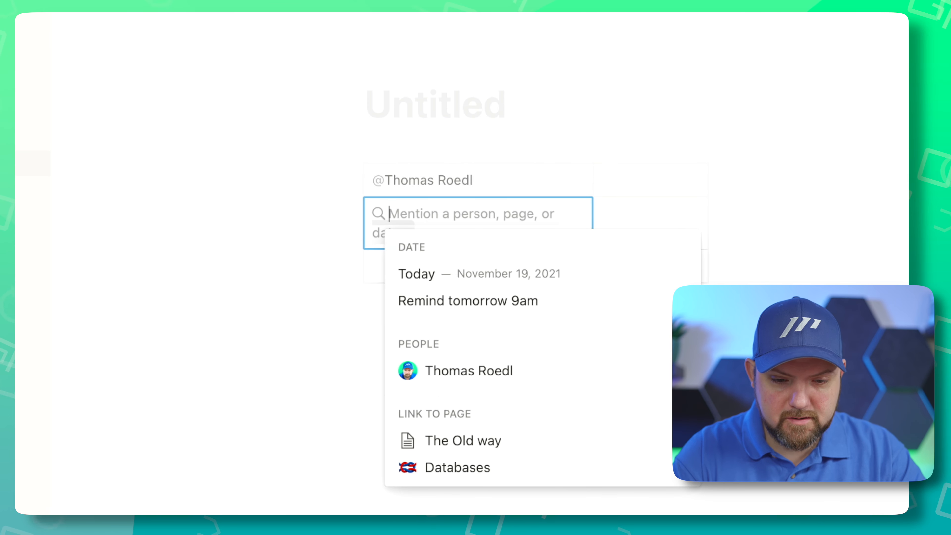
pyautogui.click(457, 467)
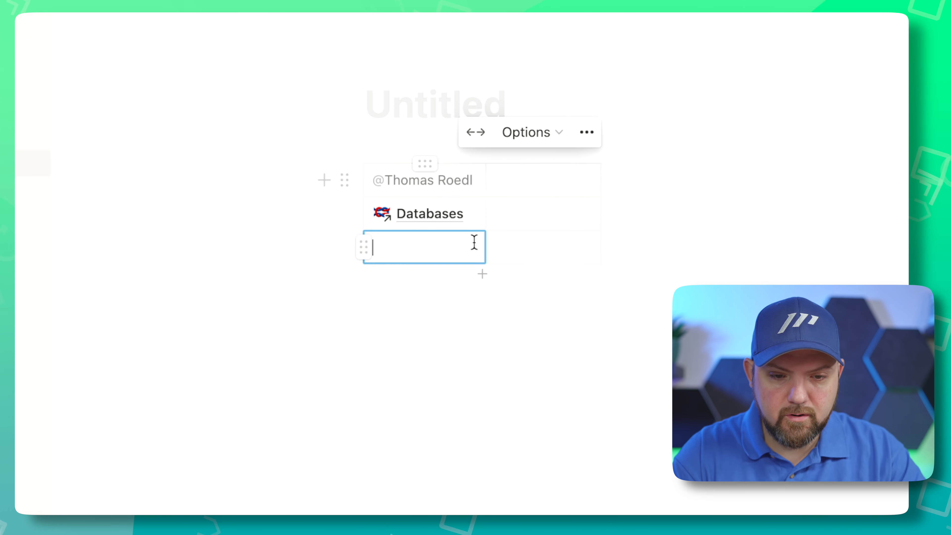
# Follow the Databases link, browse the Book Draft page, and return to the Untitled page.
pyautogui.click(430, 214)
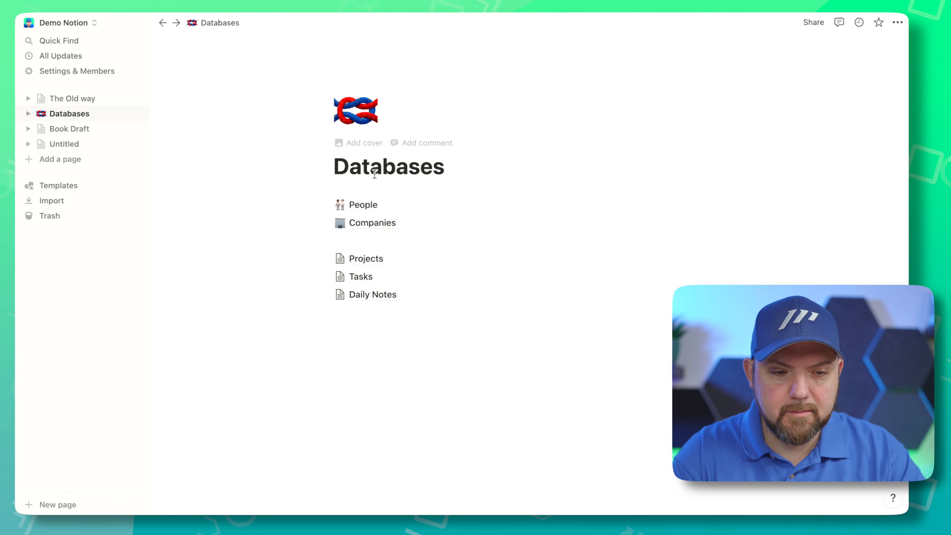
pyautogui.click(71, 129)
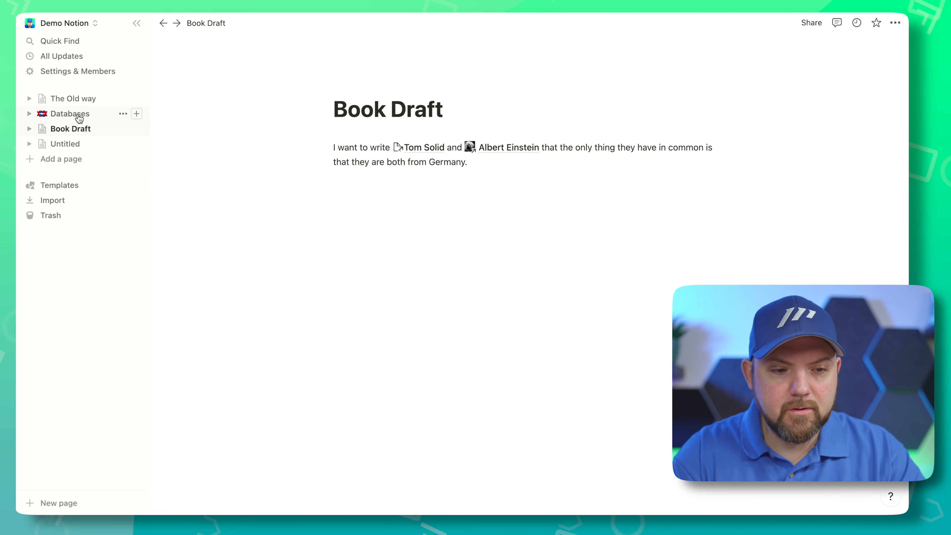
pyautogui.click(70, 114)
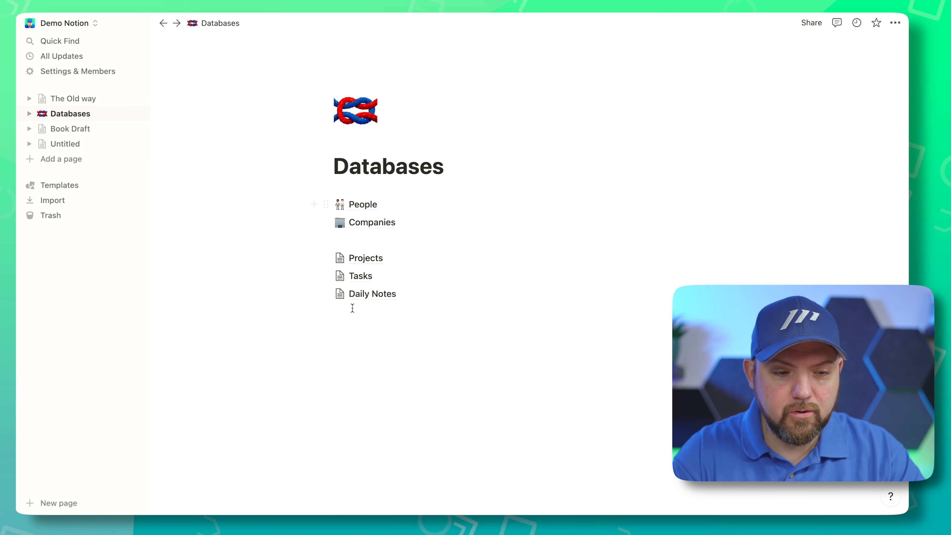
pyautogui.moveTo(380, 200)
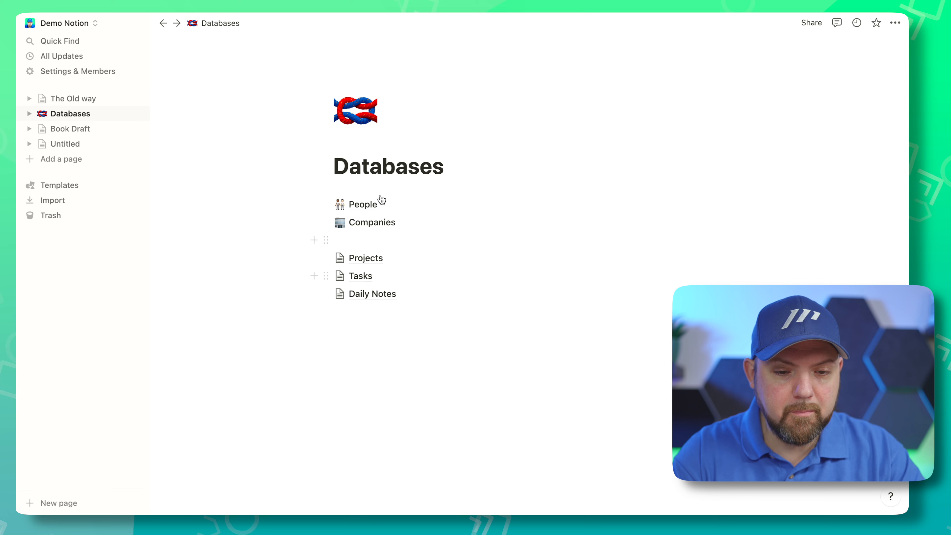
pyautogui.click(65, 144)
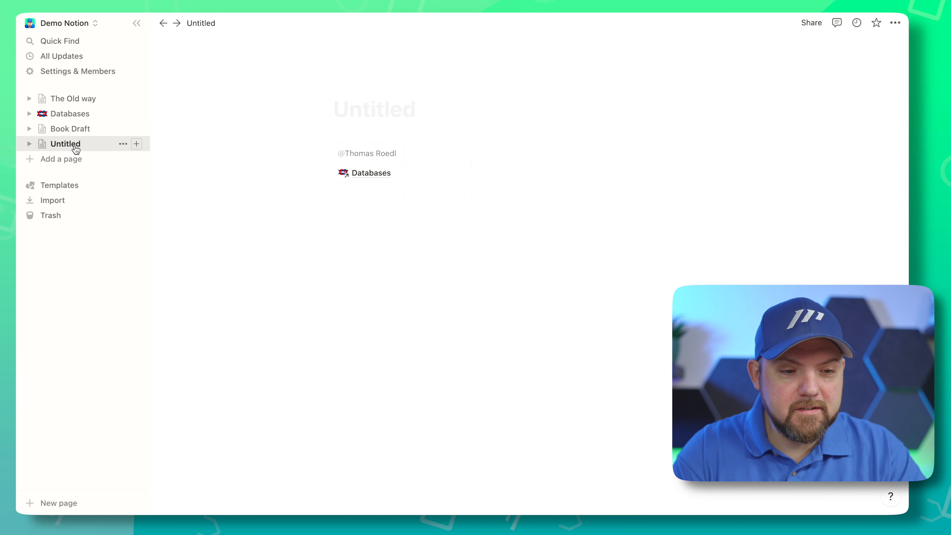
# Clear the Databases link cell, trying and discarding a slash command and the test text '/ fjieifowjeo'.
pyautogui.click(362, 277)
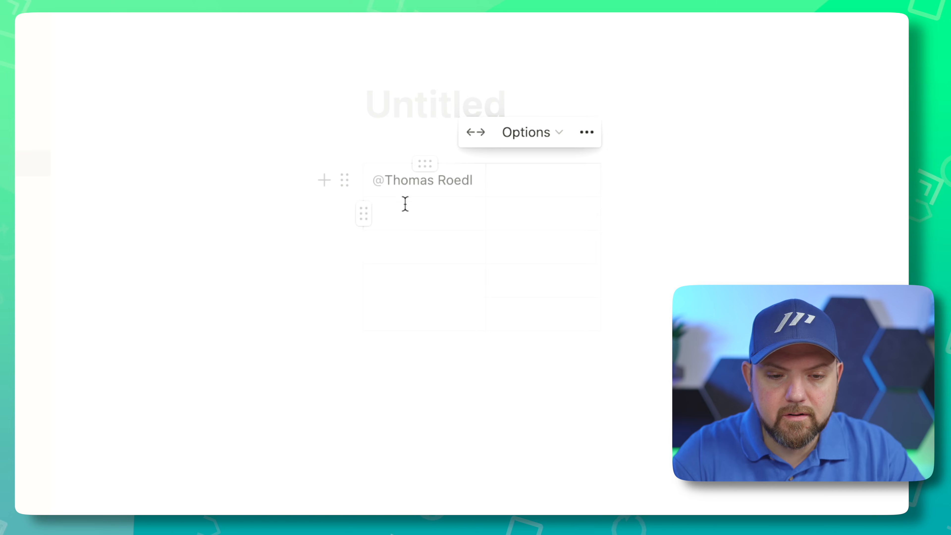
pyautogui.click(423, 213)
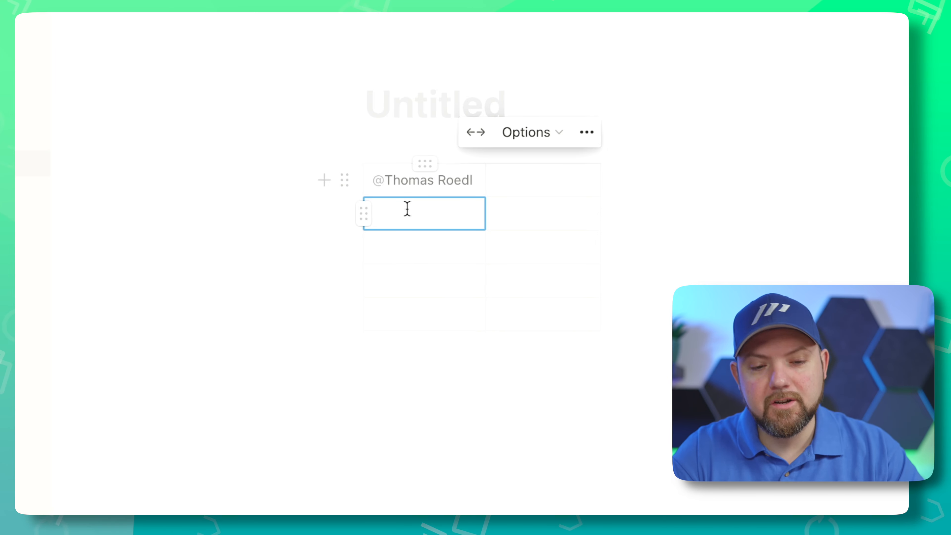
pyautogui.write('/')
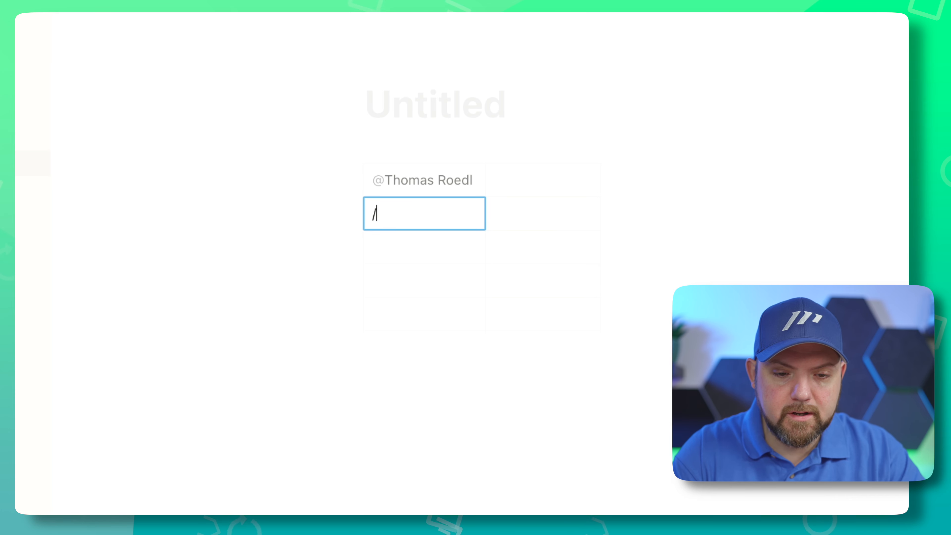
pyautogui.press('Backspace')
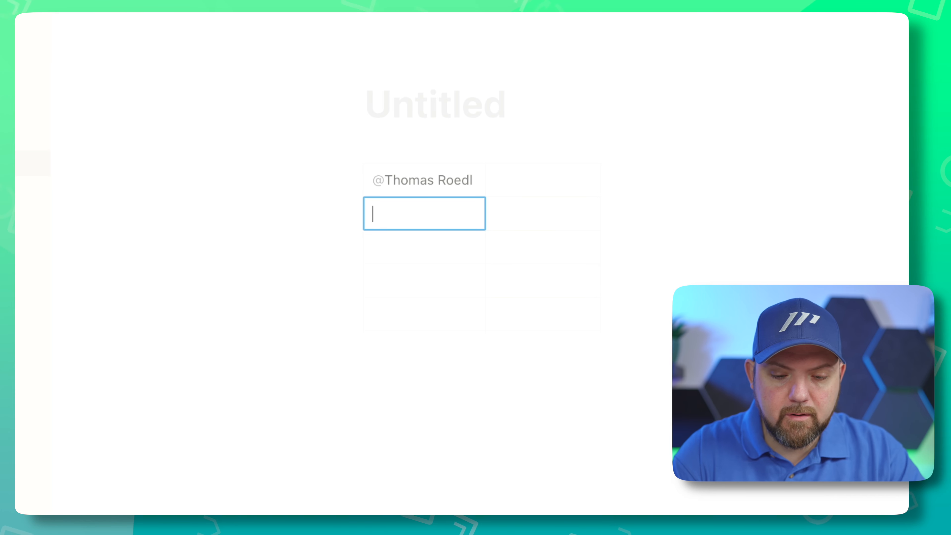
pyautogui.write('/ fjieifowjeo')
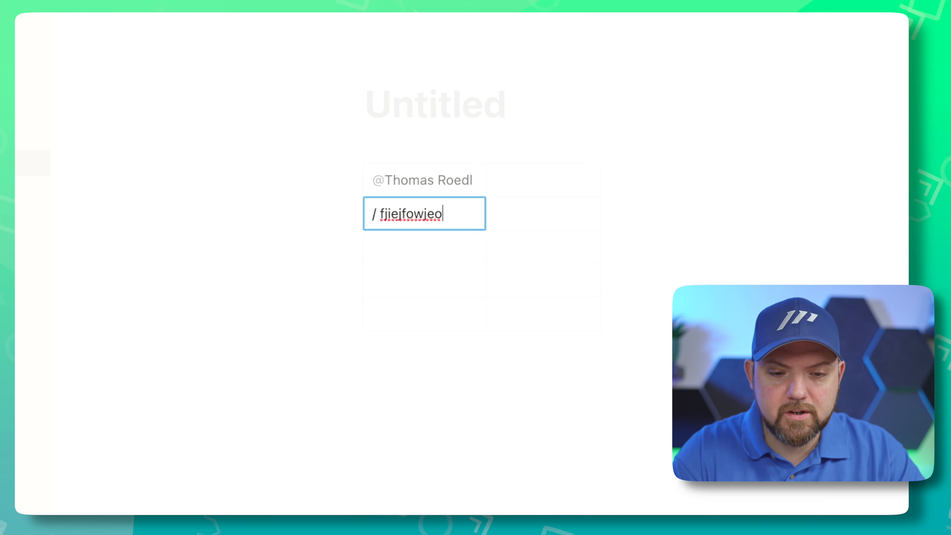
pyautogui.press('ctrl+a')
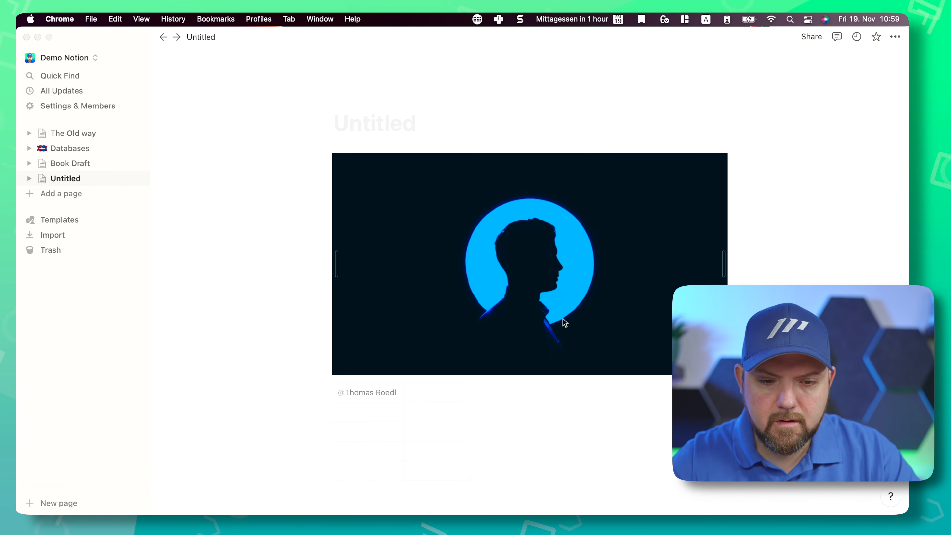
# Scroll down the page to the table and silhouette image.
pyautogui.scroll(-3)
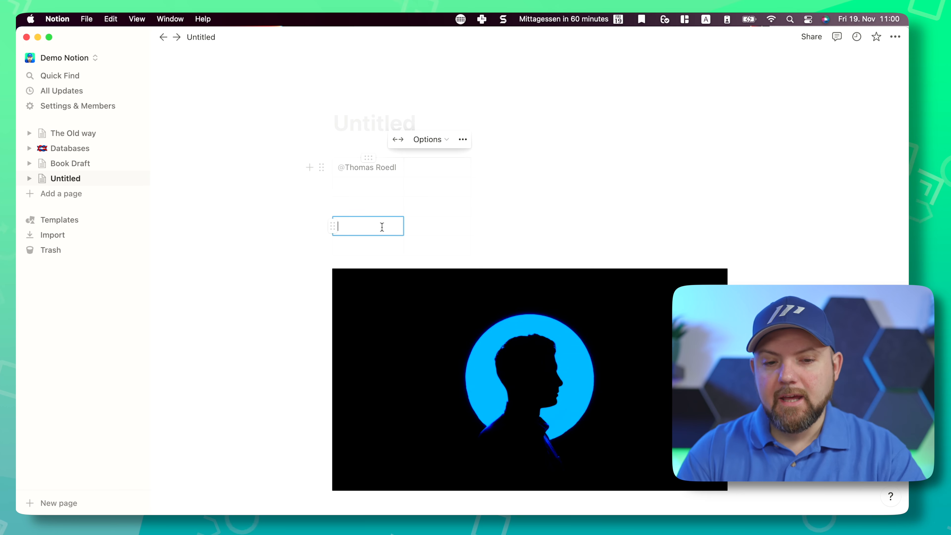
pyautogui.moveTo(394, 209)
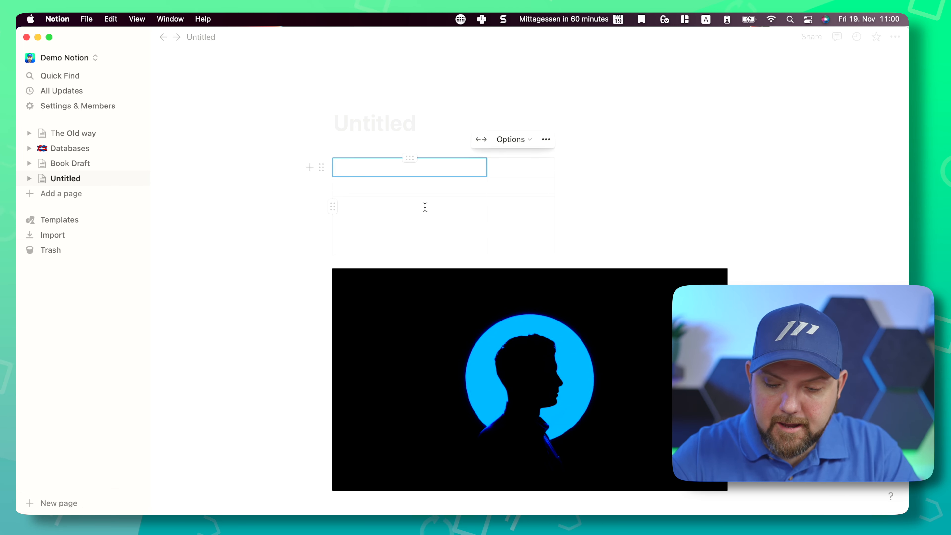
# Switch on the Header row toggle in the table's Options.
pyautogui.click(510, 138)
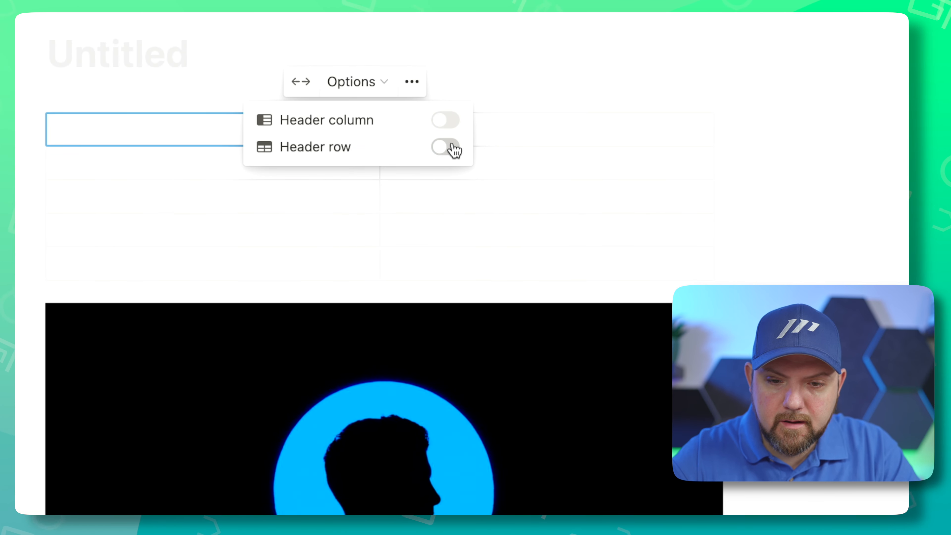
pyautogui.click(446, 147)
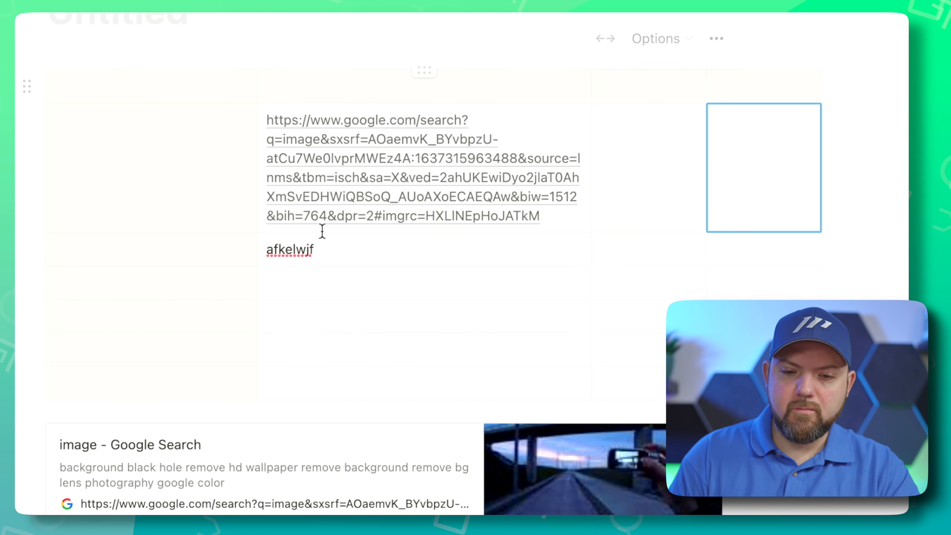
# Go to the page holding the Notion/Evernote/Craft comparison table.
pyautogui.doubleClick(289, 250)
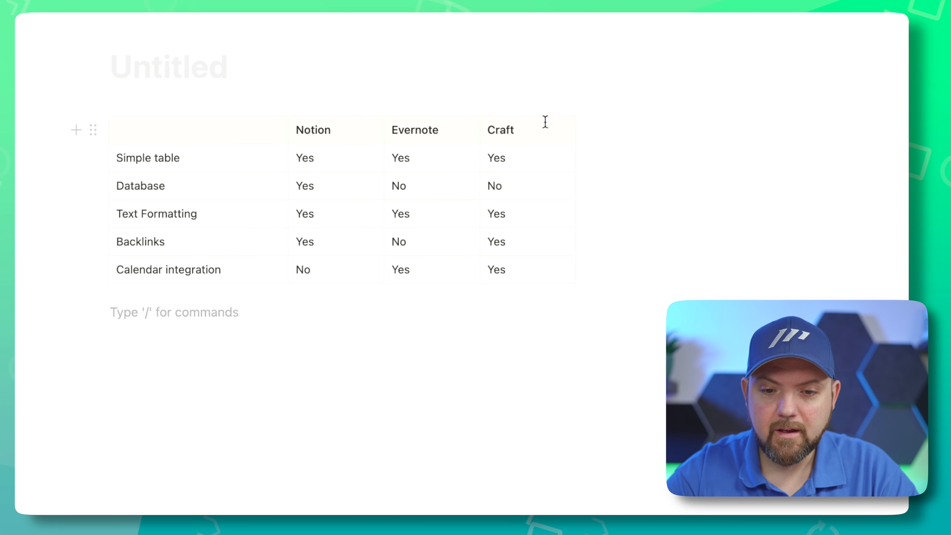
# Turn the comparison table into a database and start changing the Notion column's property type.
pyautogui.click(563, 90)
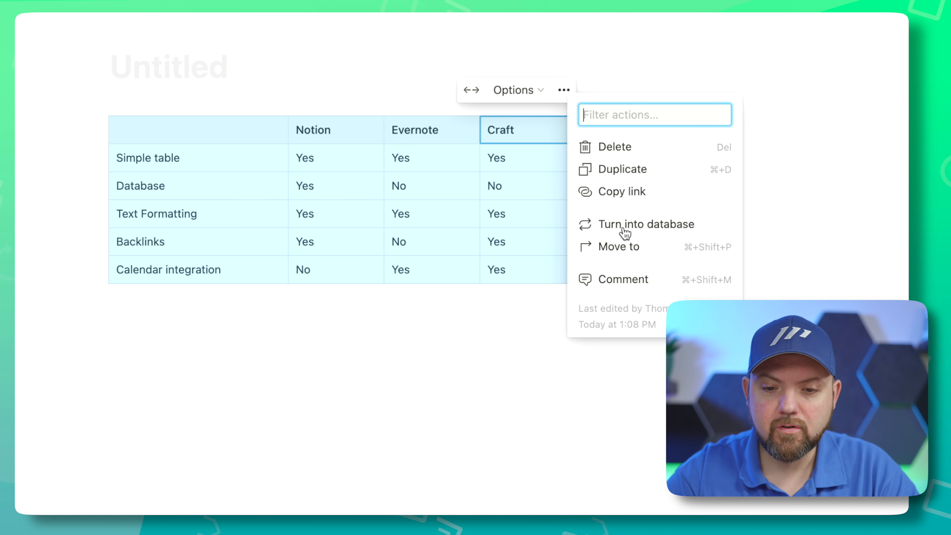
pyautogui.click(646, 224)
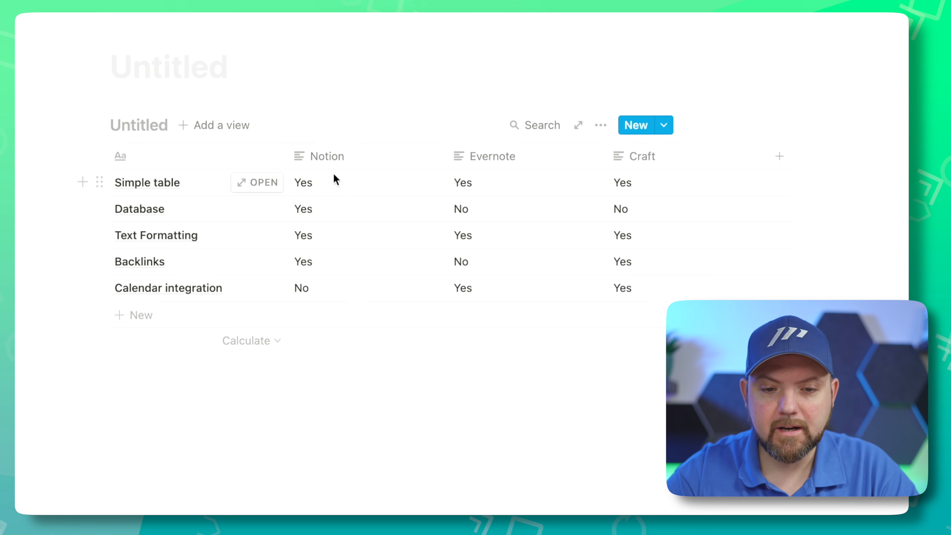
pyautogui.click(327, 157)
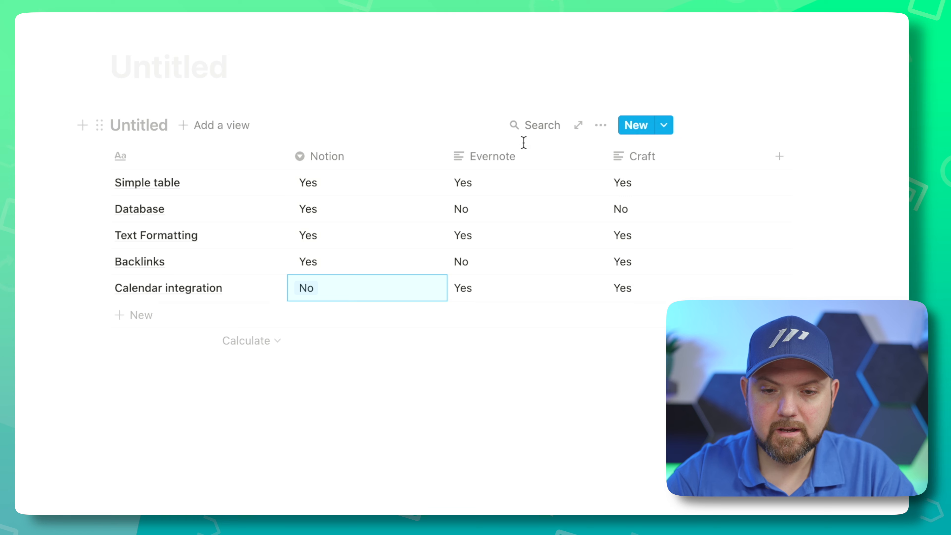
# Make the Evernote and Notion columns checkbox properties and narrow the feature-name column.
pyautogui.click(491, 156)
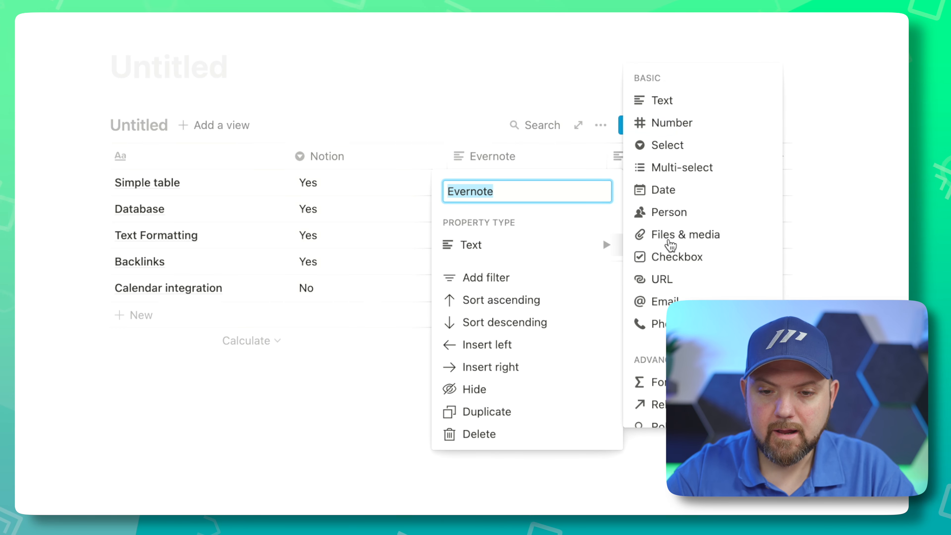
pyautogui.click(678, 256)
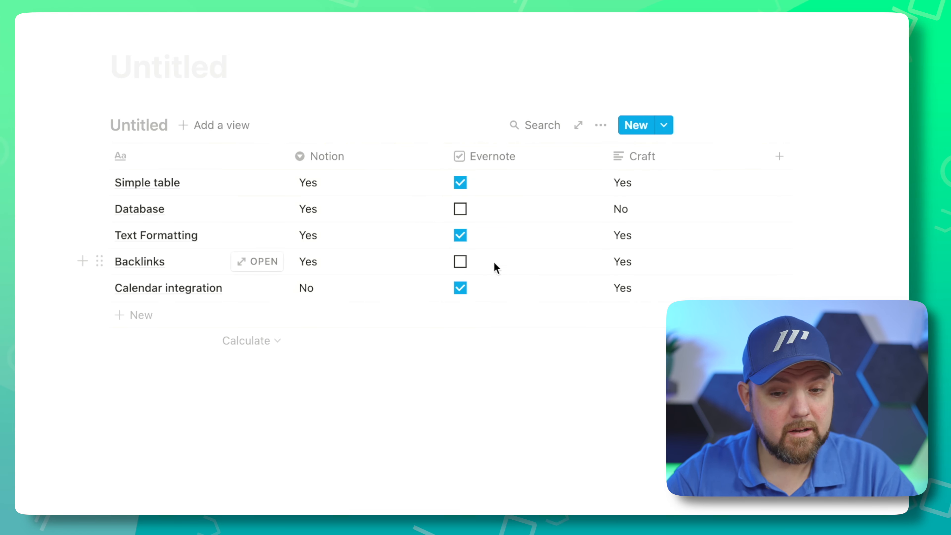
pyautogui.moveTo(659, 235)
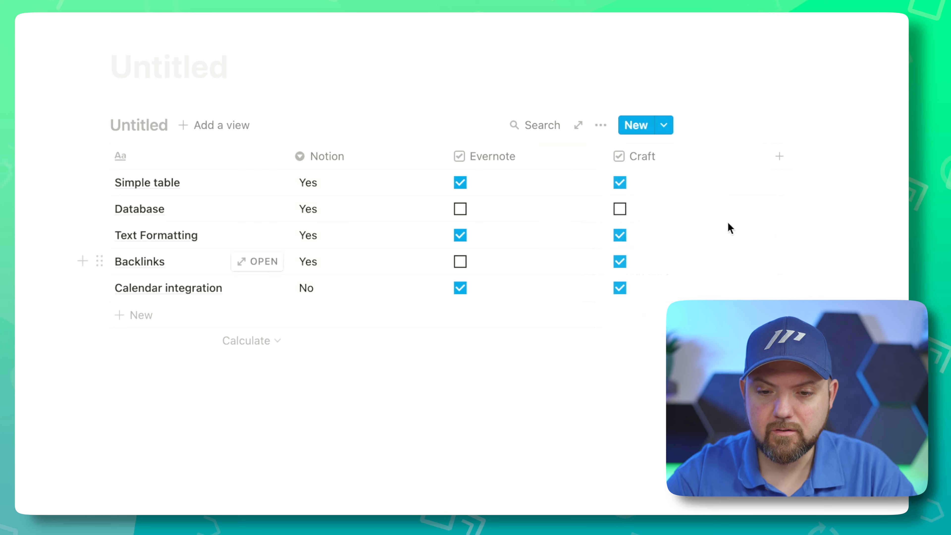
pyautogui.click(319, 157)
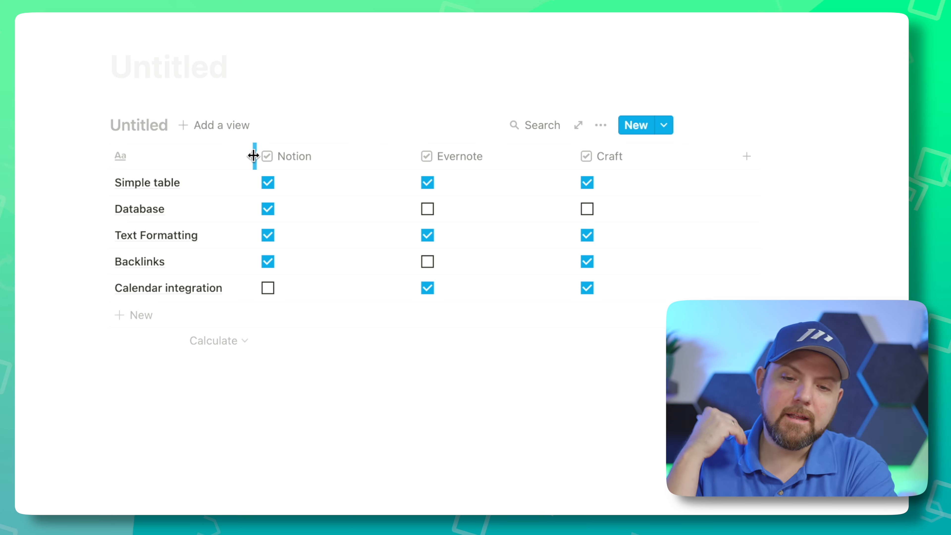
pyautogui.moveTo(253, 156); pyautogui.dragTo(368, 158)
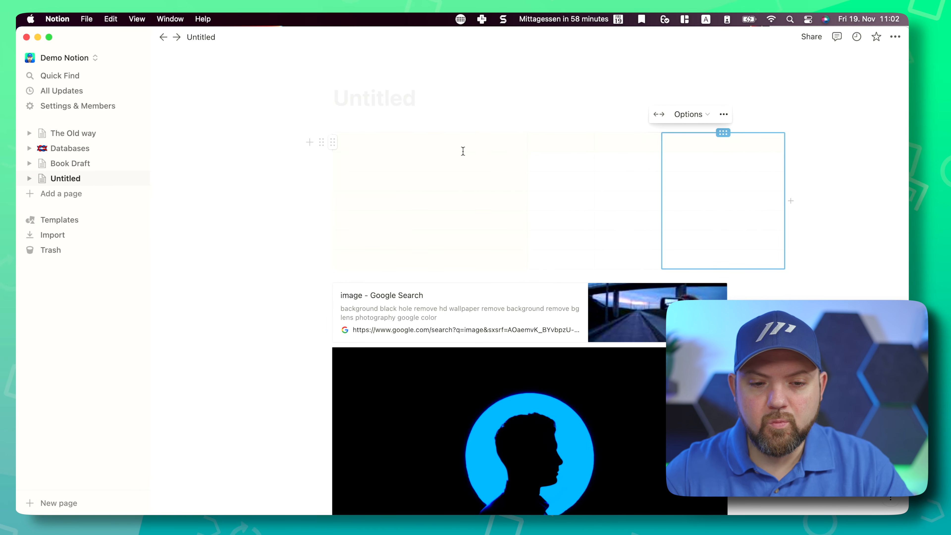
pyautogui.moveTo(429, 135)
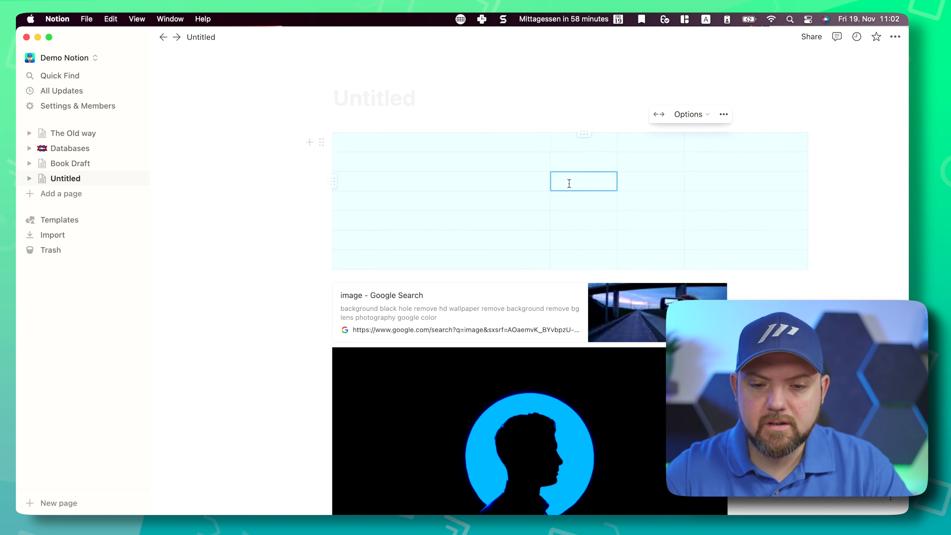
# Check the table's header settings and fill cells with placeholder text 'oerjfoiwej' and 'EWf'.
pyautogui.click(688, 114)
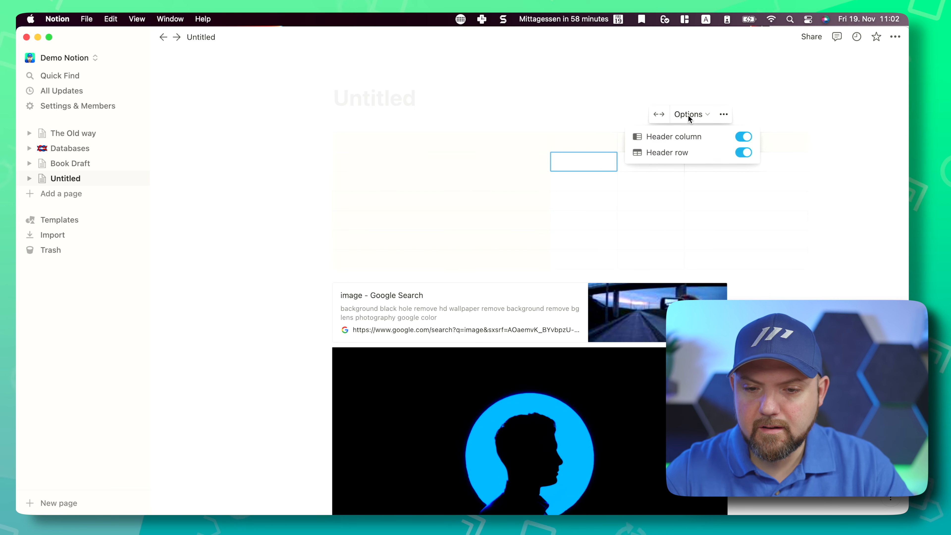
pyautogui.click(723, 114)
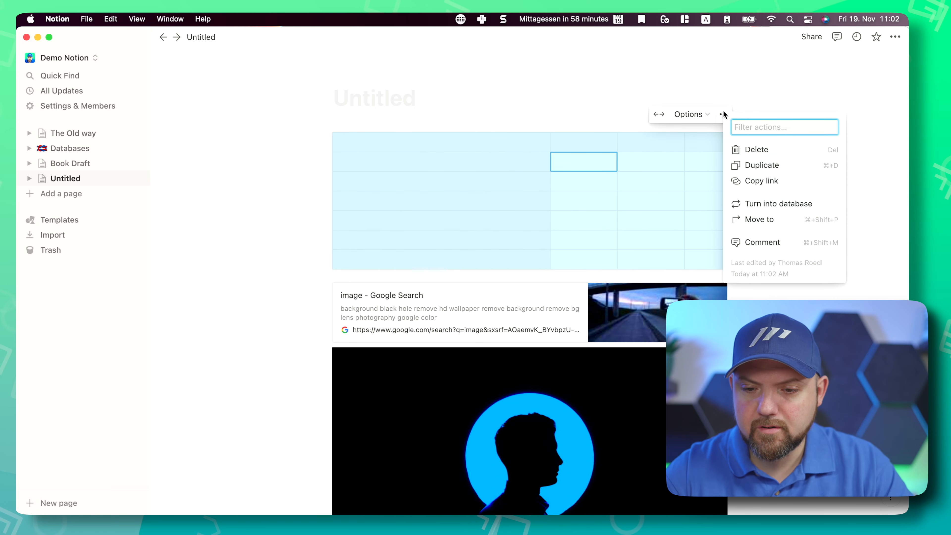
pyautogui.write('oerjfoiwej')
pyautogui.click(441, 180)
pyautogui.write('wel;fj')
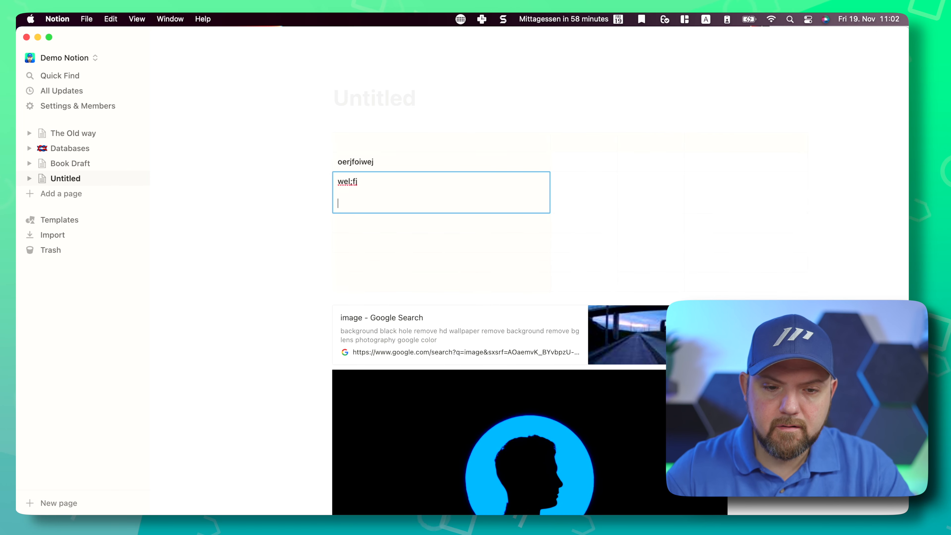
pyautogui.write('EWf')
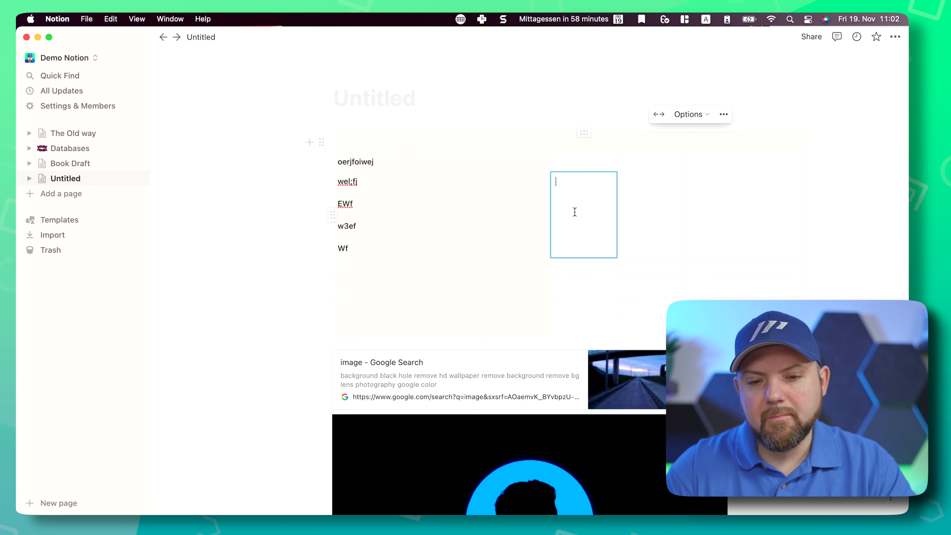
# Select the placeholder lines and bring up the text colour choices.
pyautogui.moveTo(346, 181); pyautogui.dragTo(343, 248)
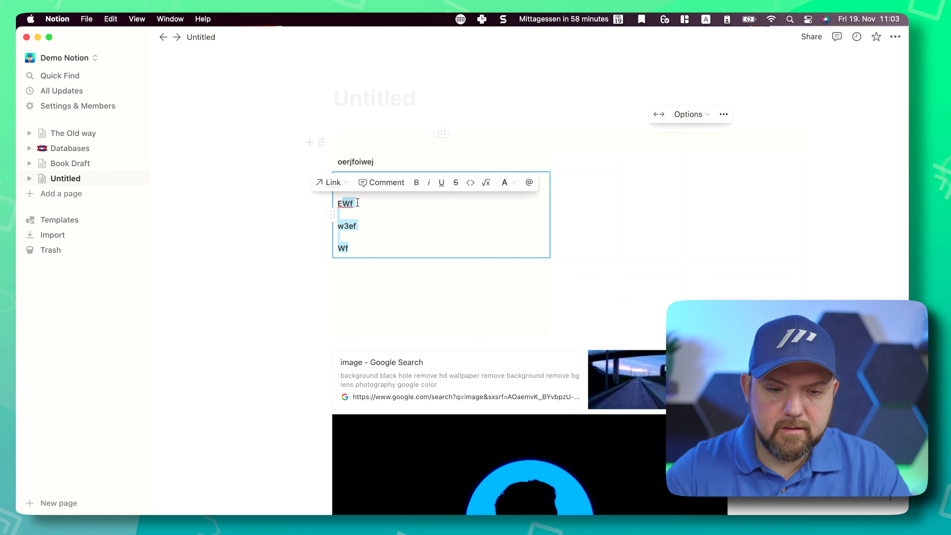
pyautogui.click(504, 181)
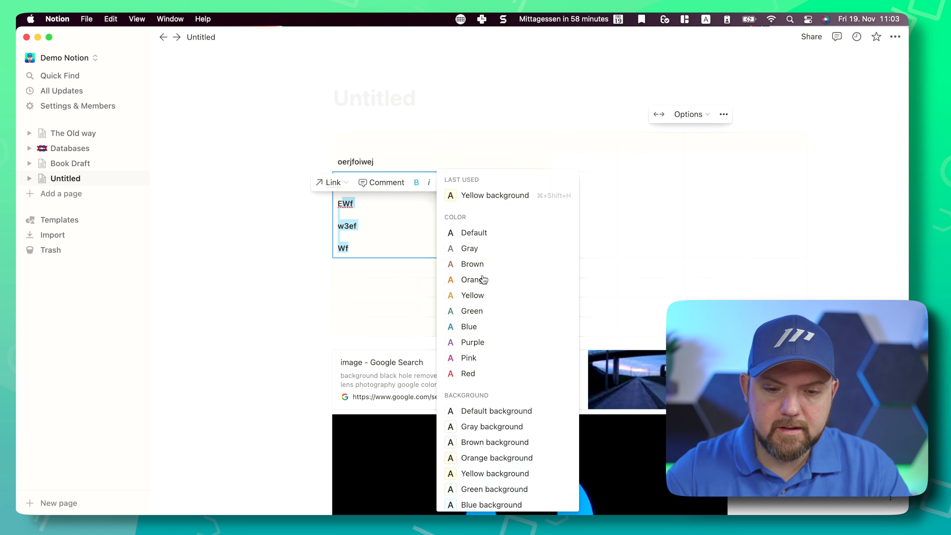